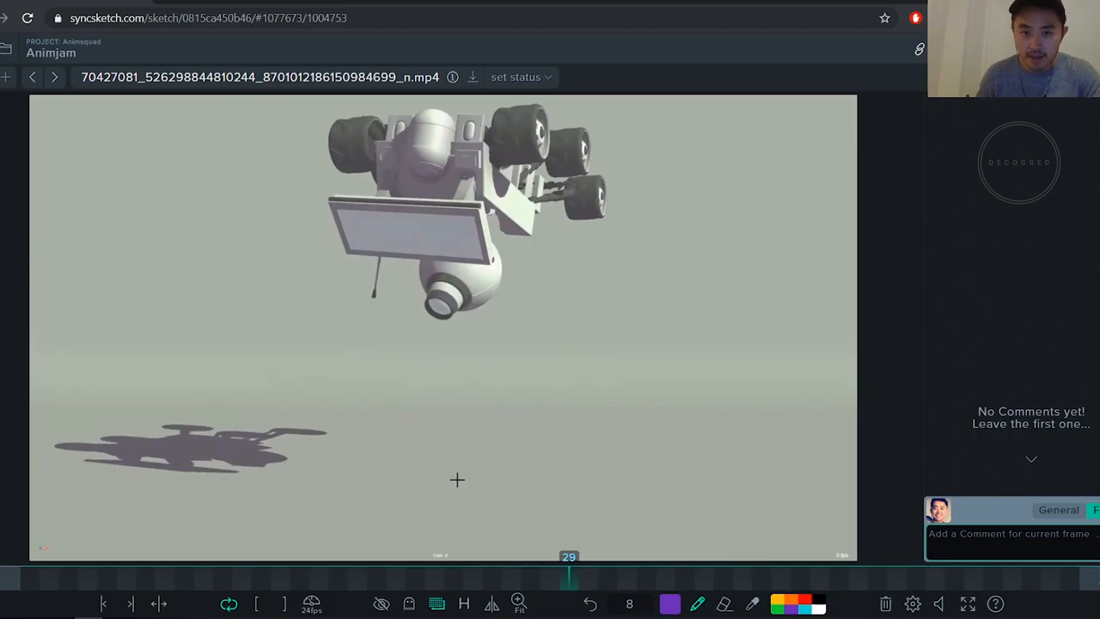
Step through the rover's flip to frame 45 and set the brush size to 10
click(646, 556)
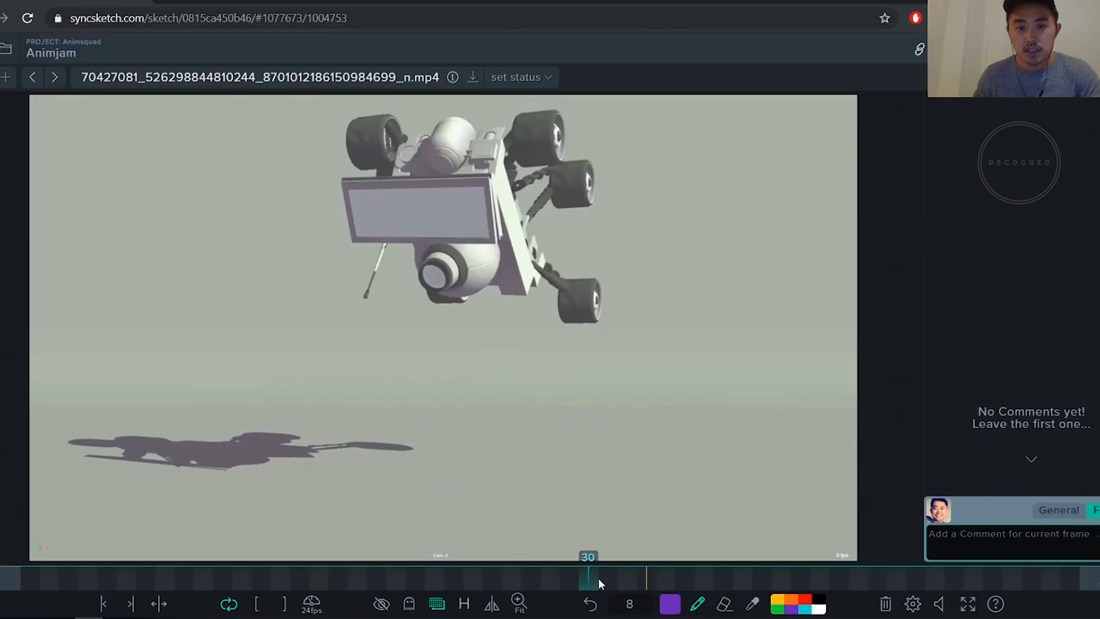
drag(587, 576, 628, 576)
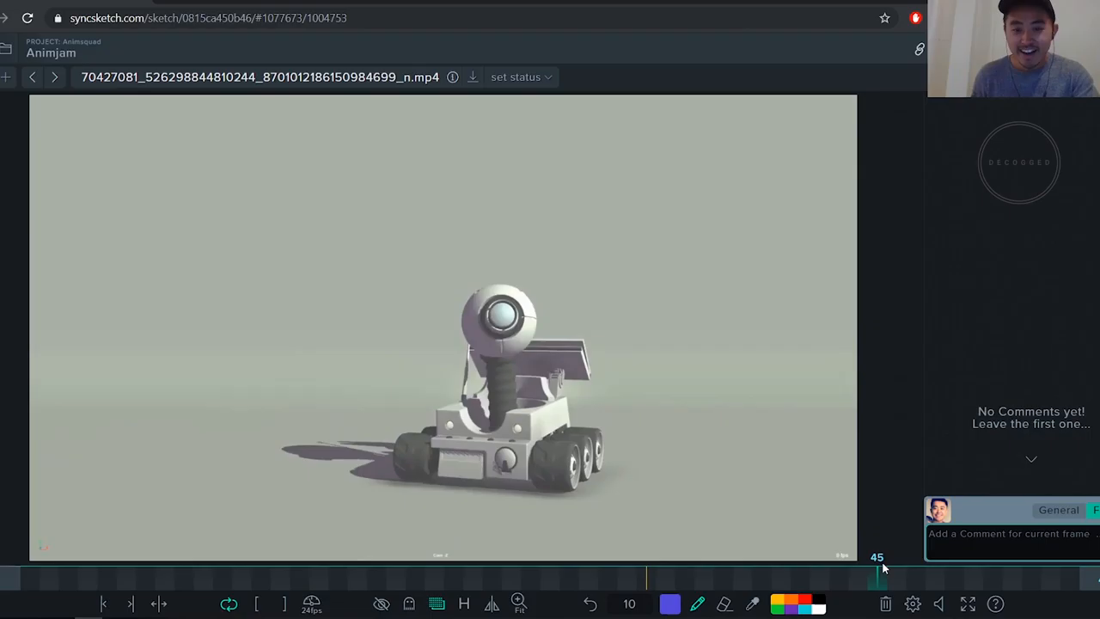
Draw a blue line along the rover's top panel on frame 46, then advance a frame
drag(876, 567, 799, 567)
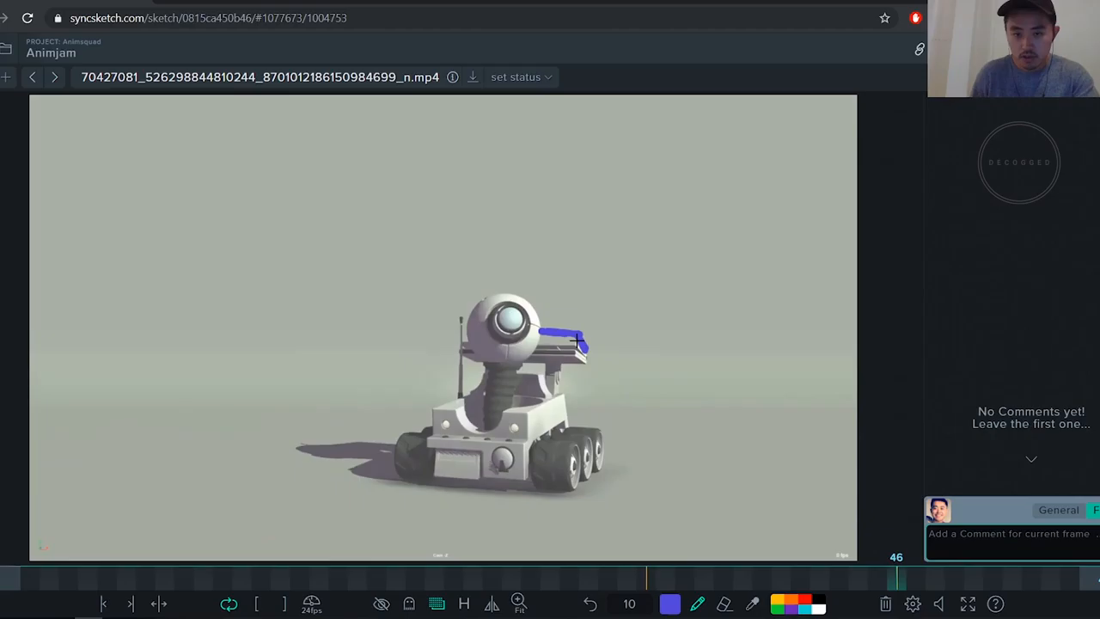
click(917, 576)
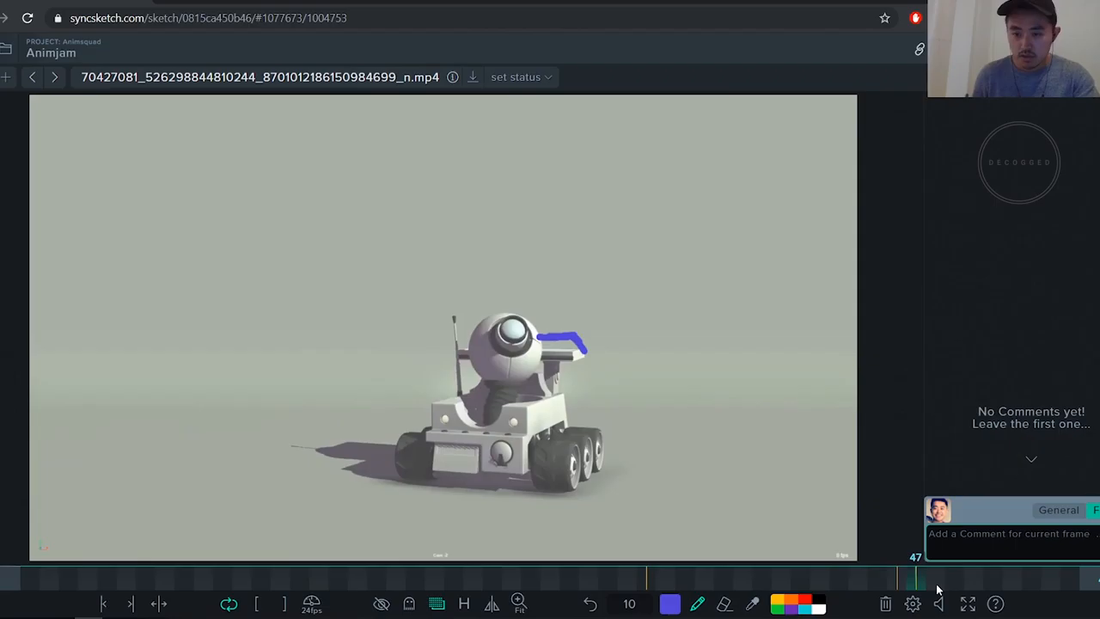
click(954, 576)
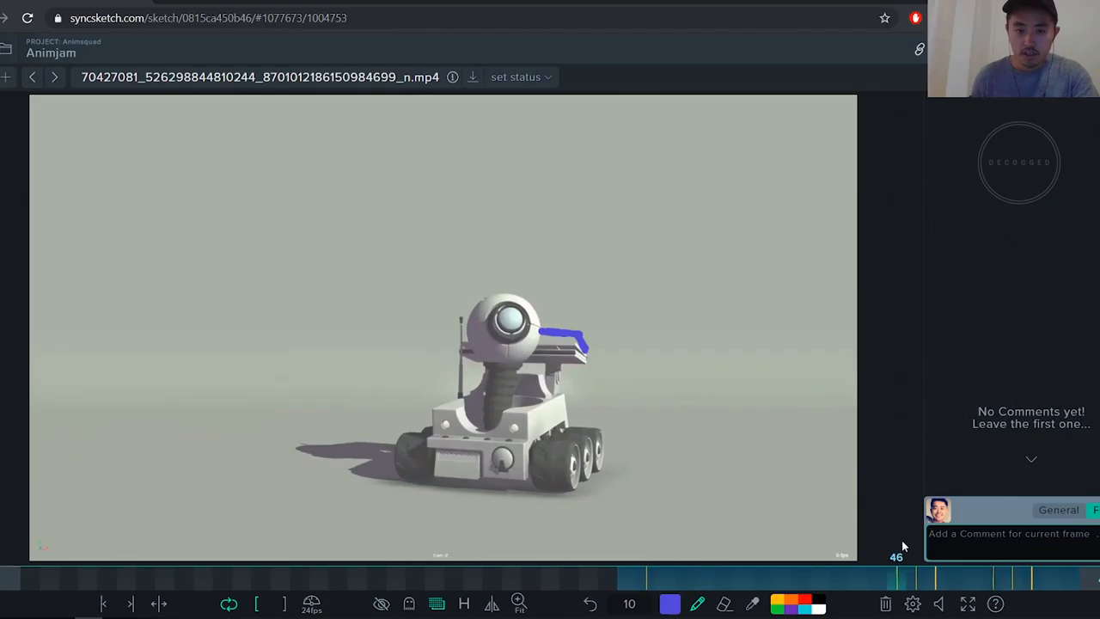
Scrub to about frame 53 to mark the top panel, then jump back to frame 39
click(1031, 578)
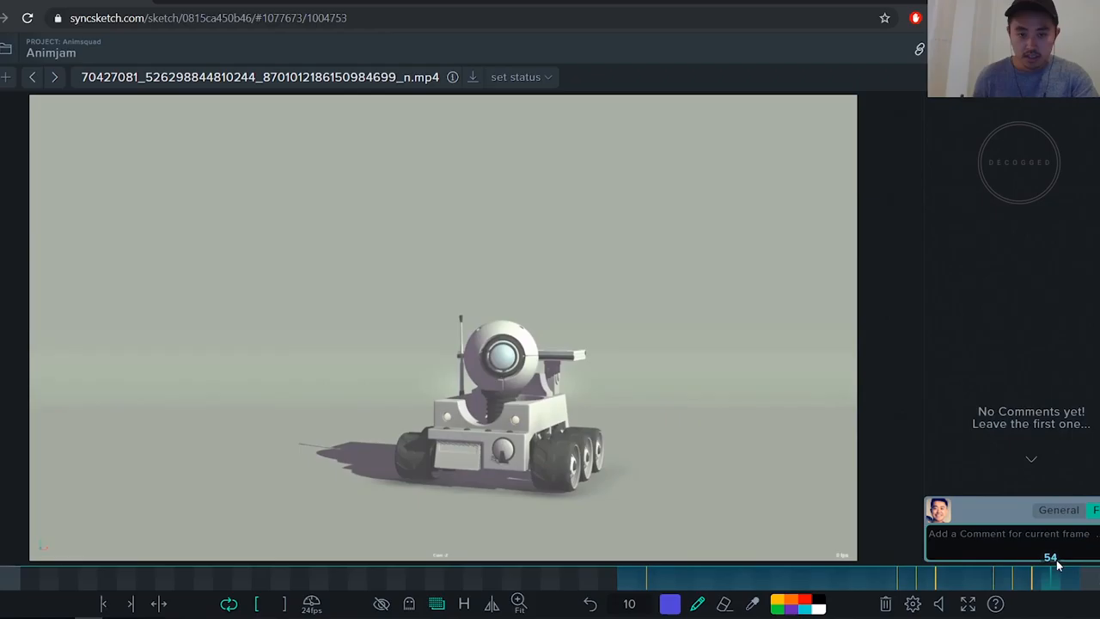
drag(538, 354, 587, 350)
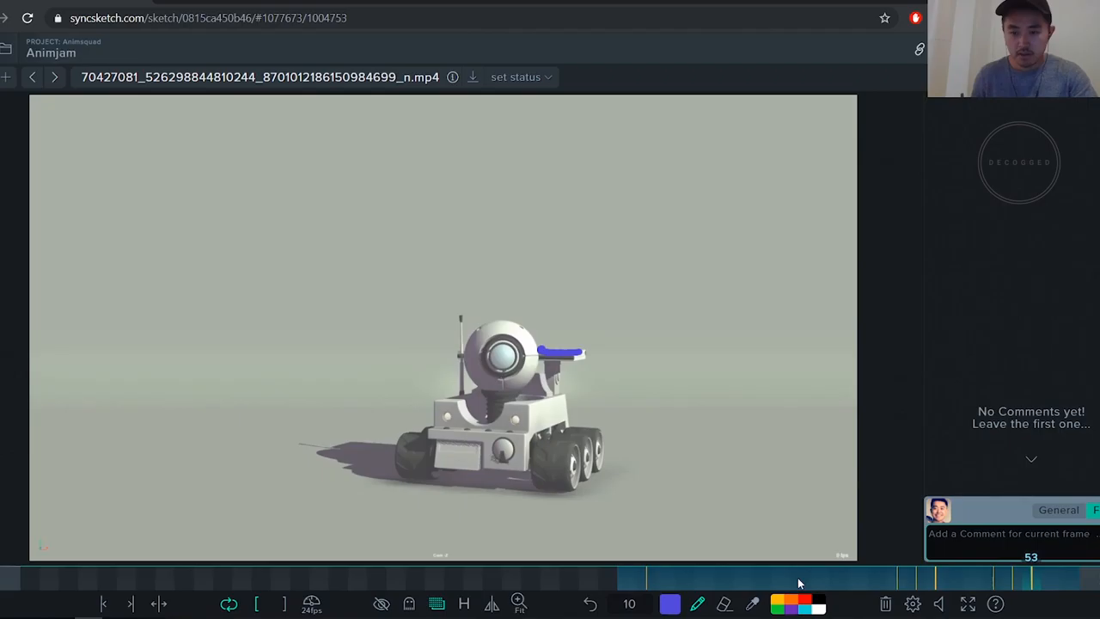
click(762, 577)
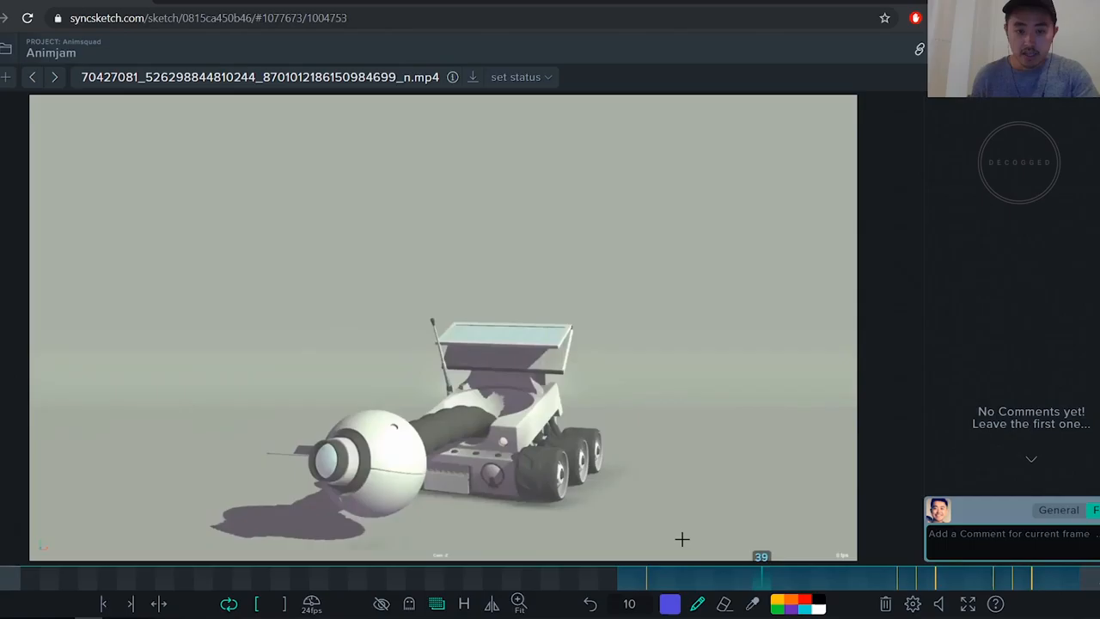
Set the loop in-point at frame 15 and review the head settling through frame 49
click(261, 576)
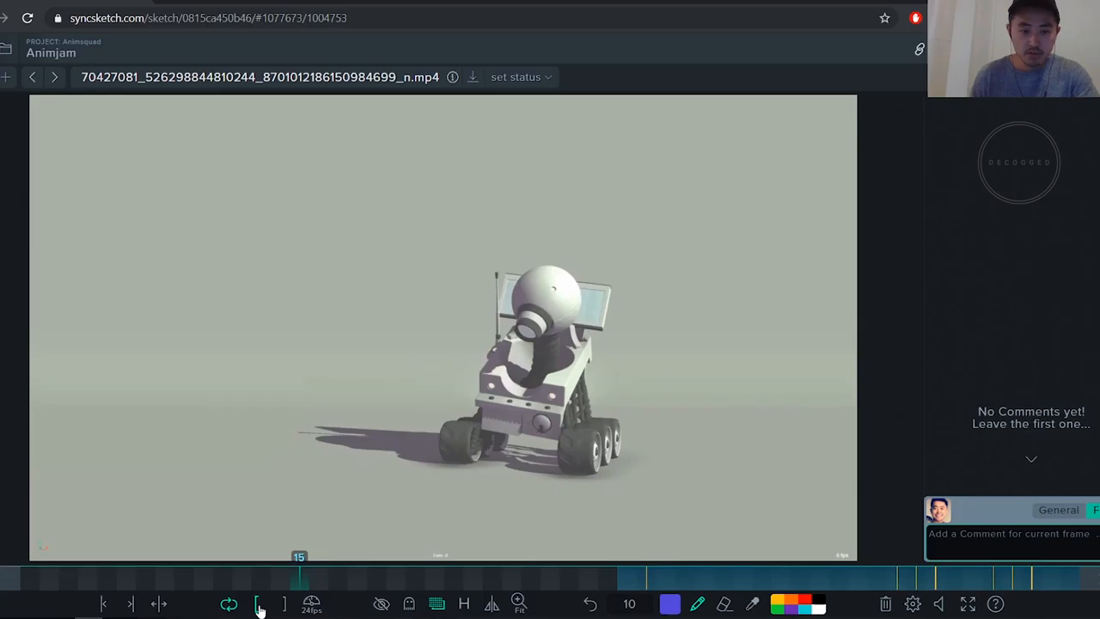
click(780, 556)
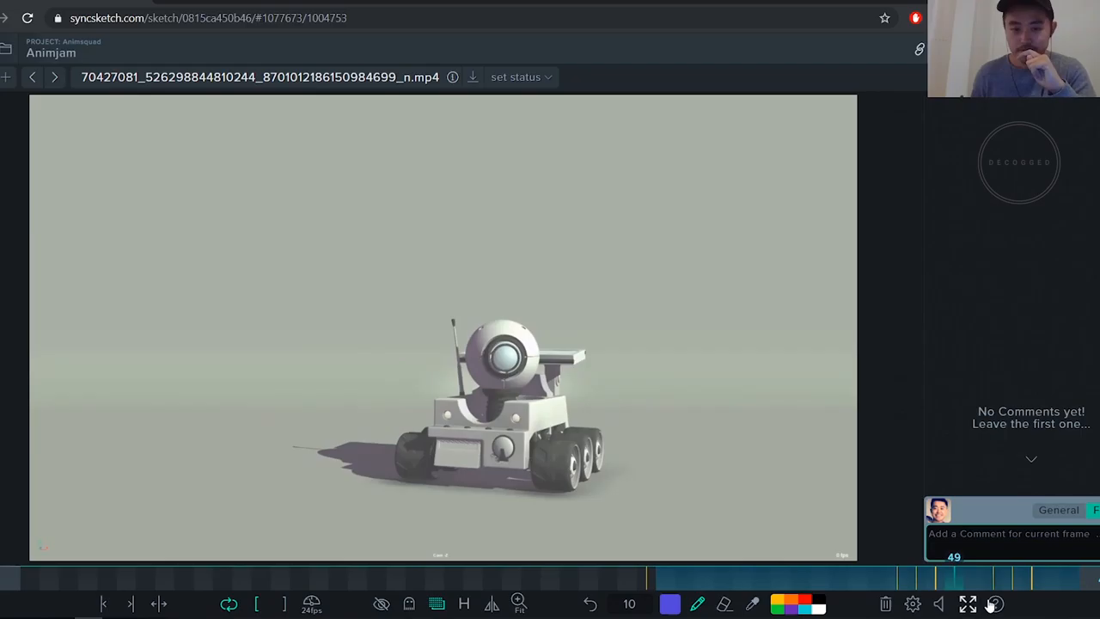
drag(292, 213, 503, 155)
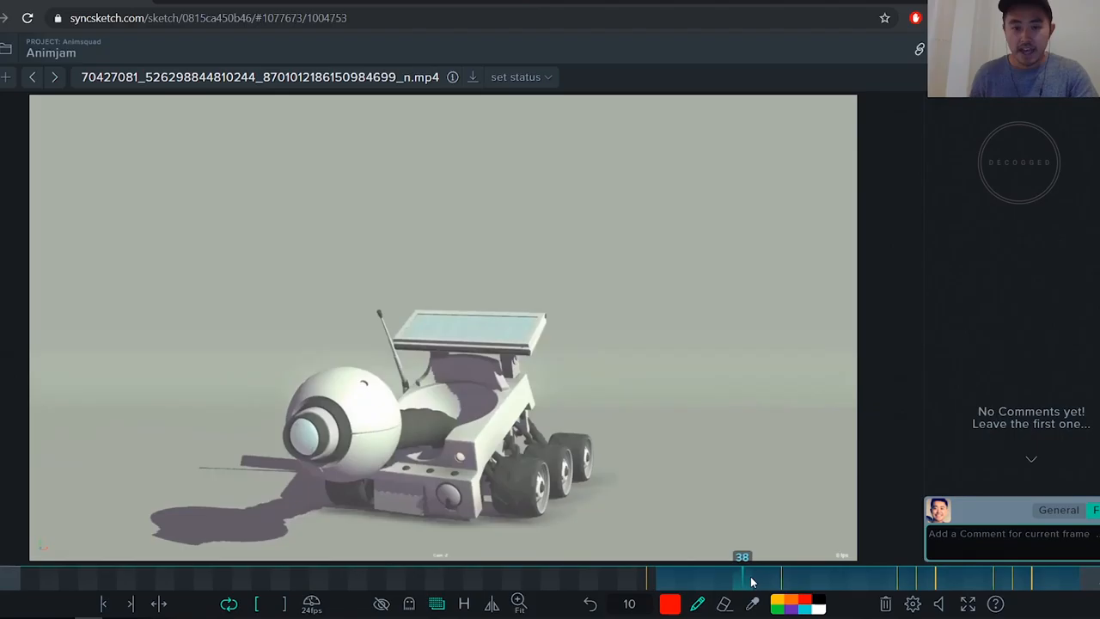
Sketch a red wave curve above the rover on frame 40, plus a green offset copy
drag(273, 245, 520, 215)
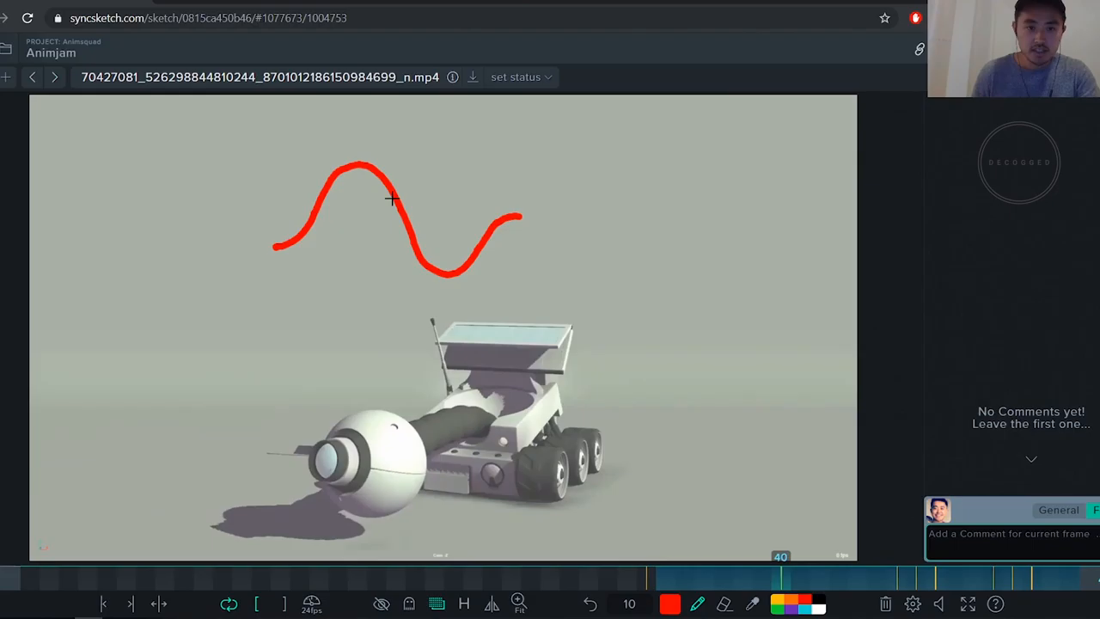
mouse_move(278, 147)
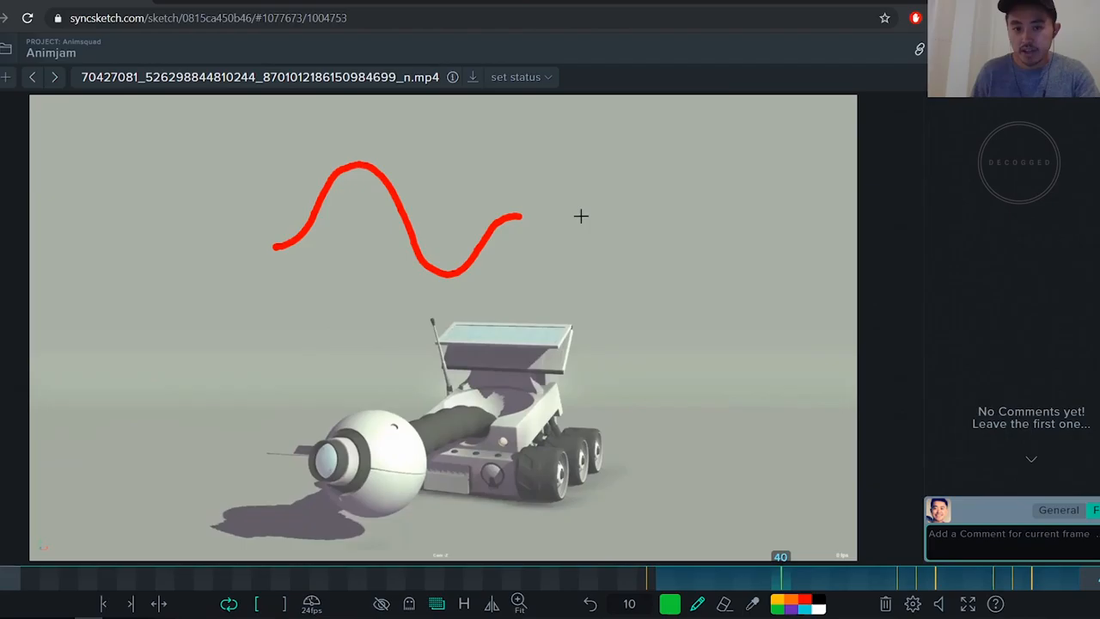
drag(283, 249, 520, 210)
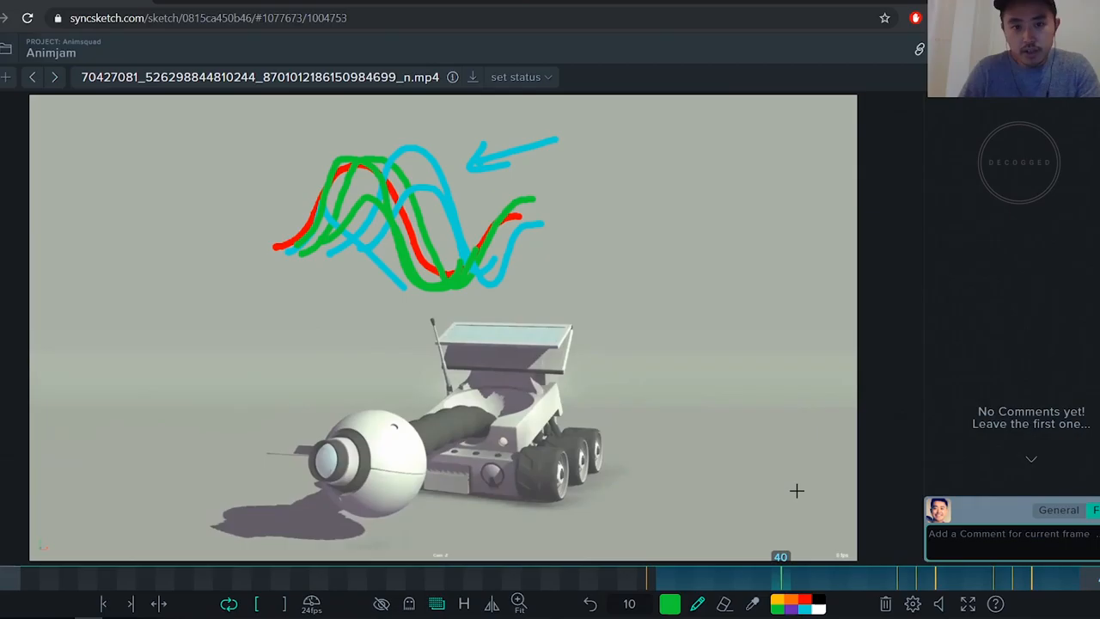
mouse_move(715, 513)
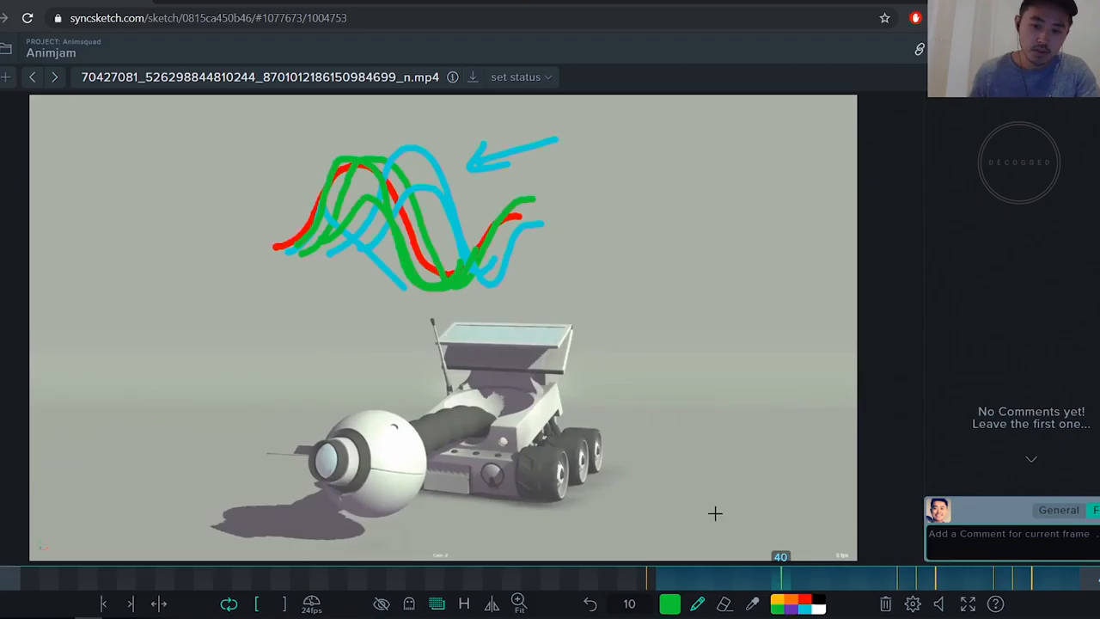
Click the timeline to return to frame 15 with the rover's head raised
click(685, 559)
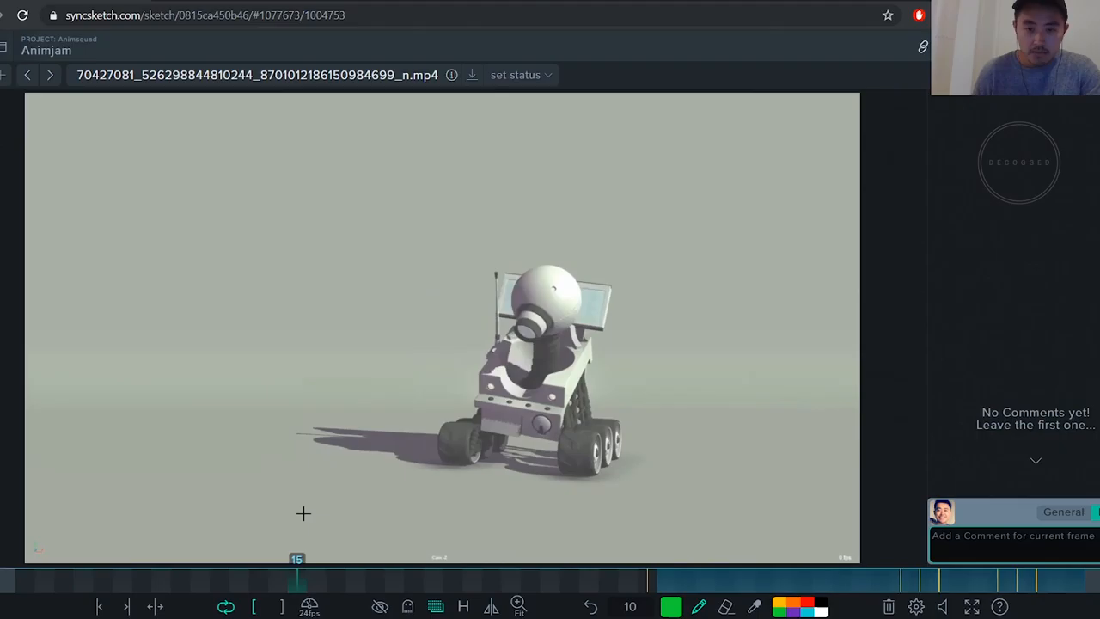
Jump back to frame 40 on the timeline
click(799, 576)
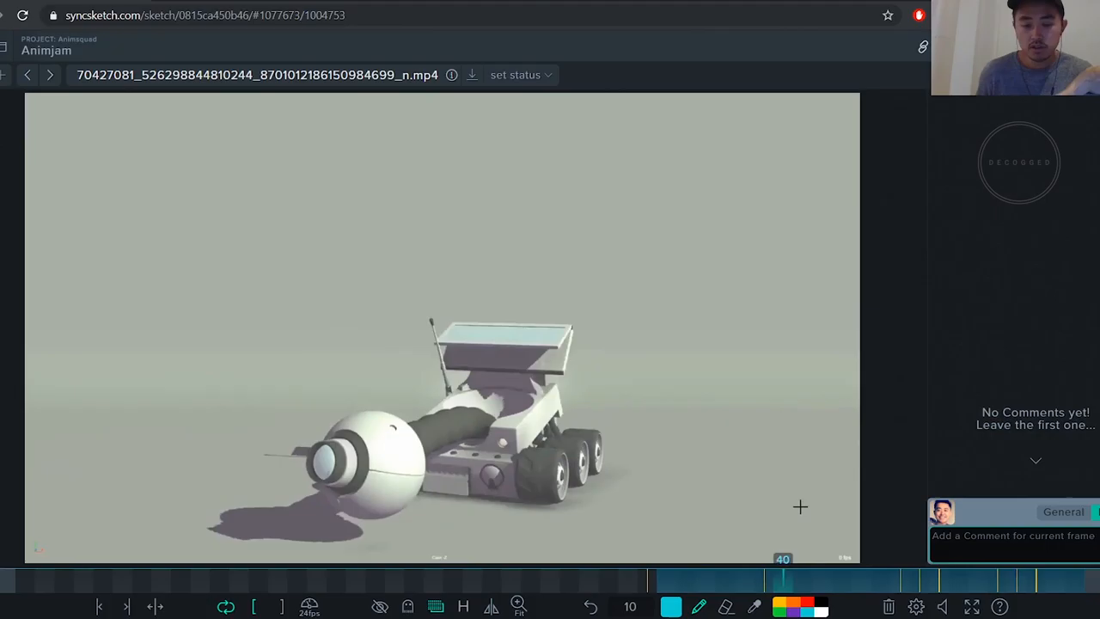
Draw a blue line beside the extended wheel leg, then jump to frame 22
drag(782, 567, 704, 567)
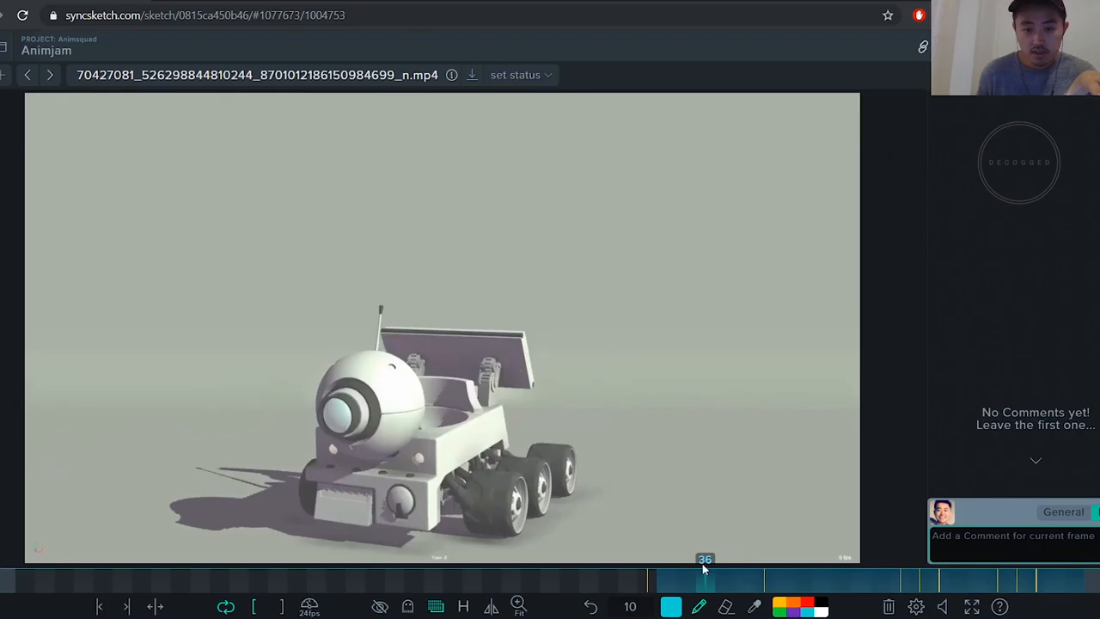
drag(705, 580, 628, 580)
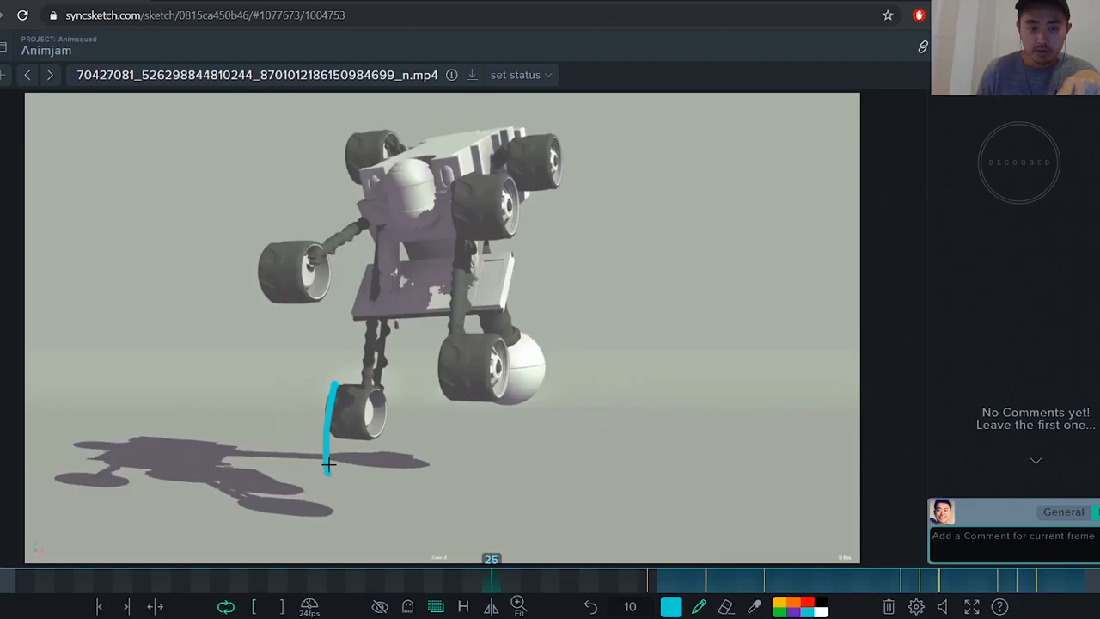
click(433, 578)
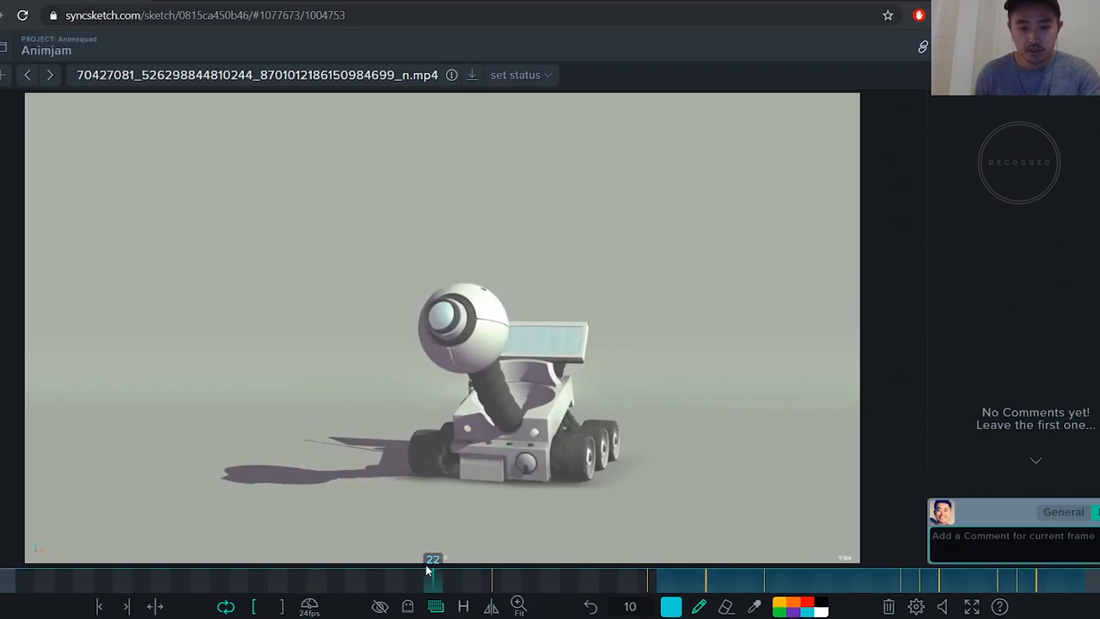